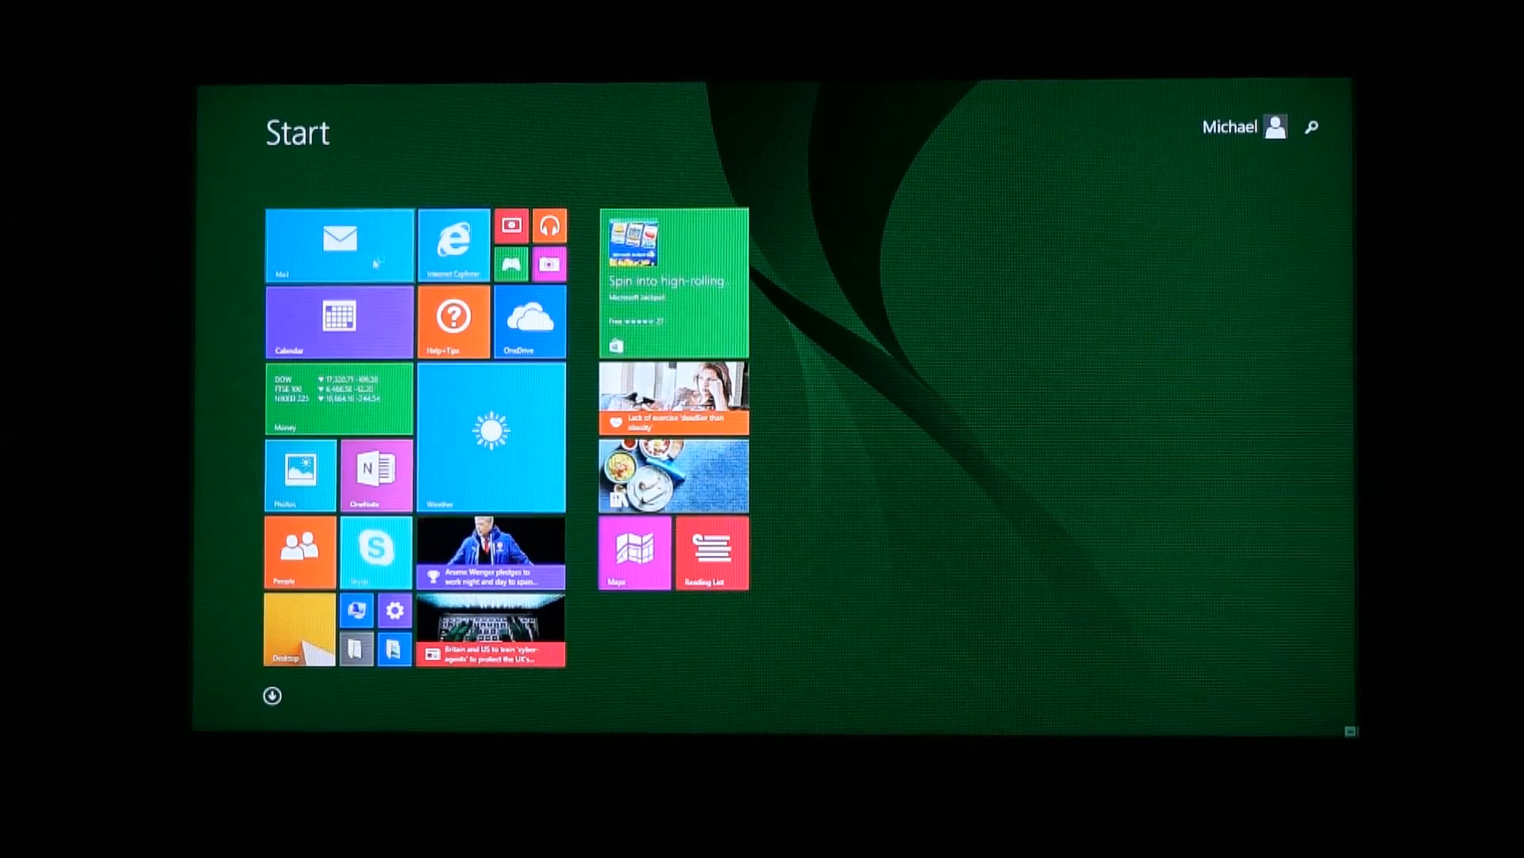
Open Internet Explorer, scroll the PROBOX2 EX review to the unboxing video and play it full screen.
left_click(339, 237)
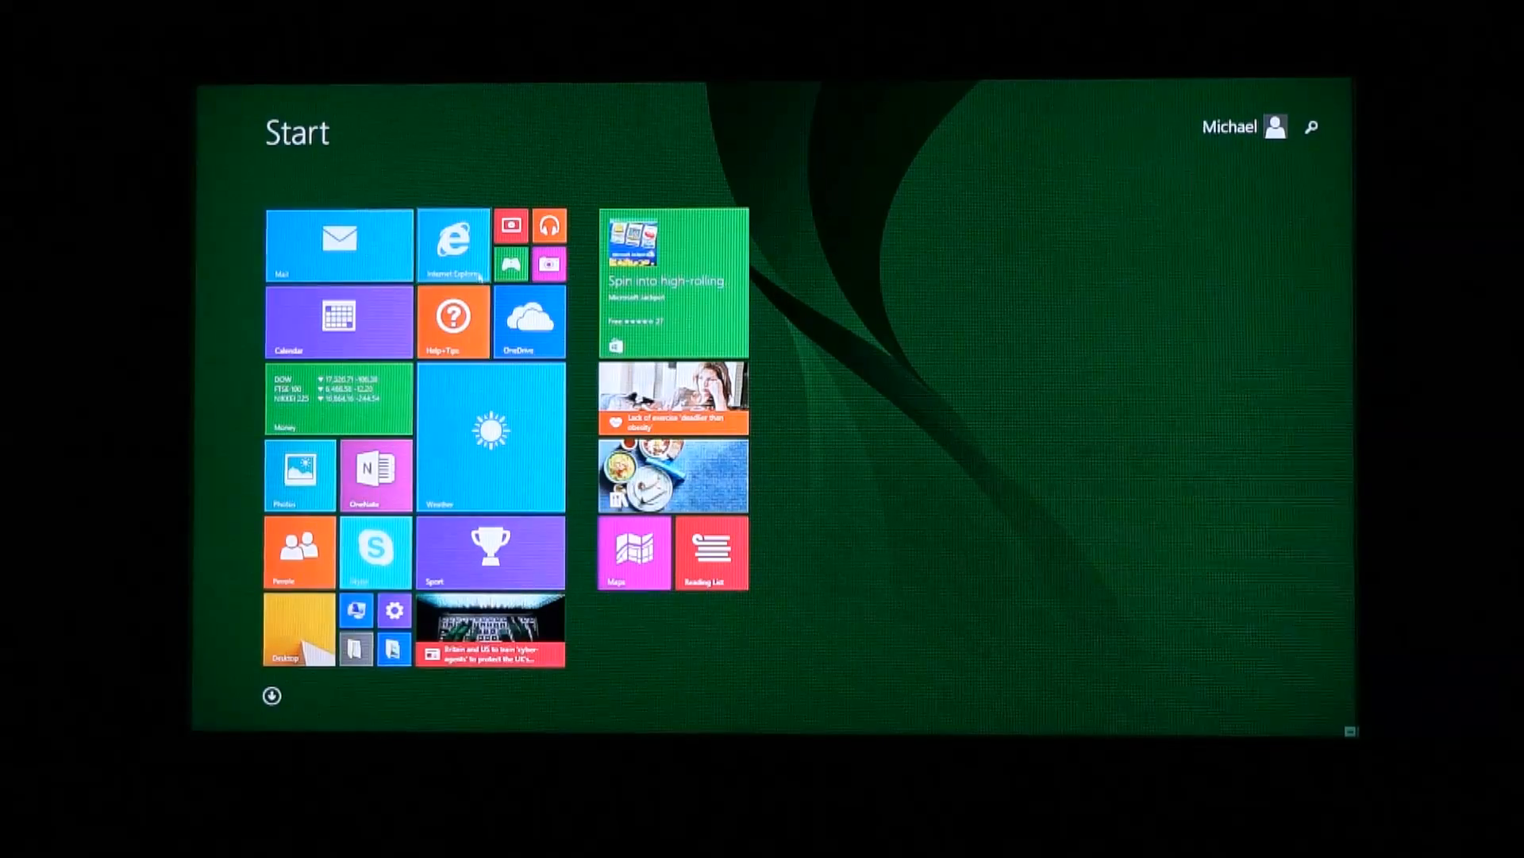
left_click(451, 243)
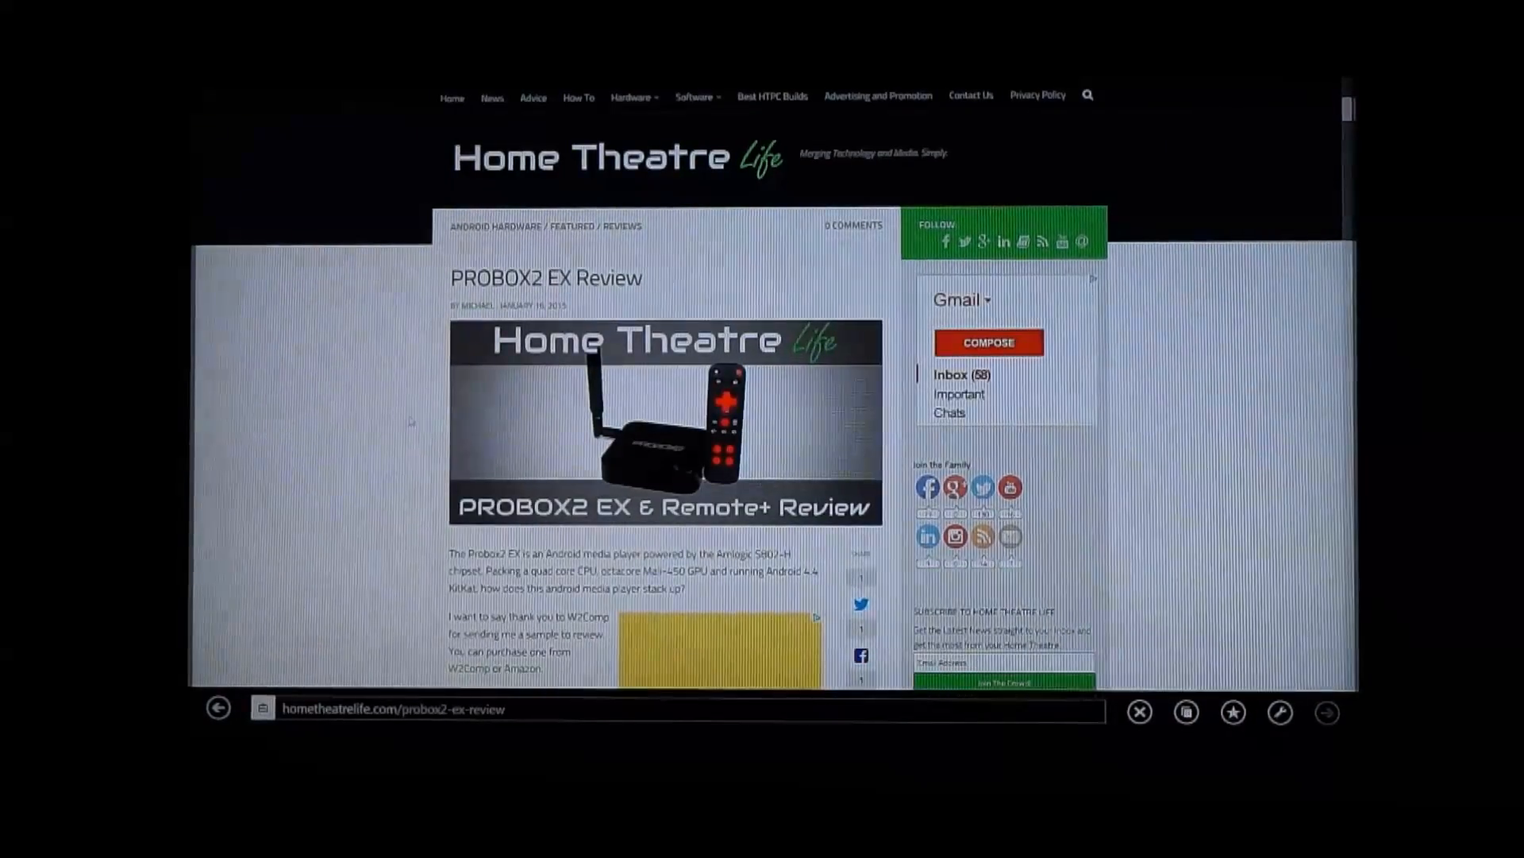
scroll("down", 3)
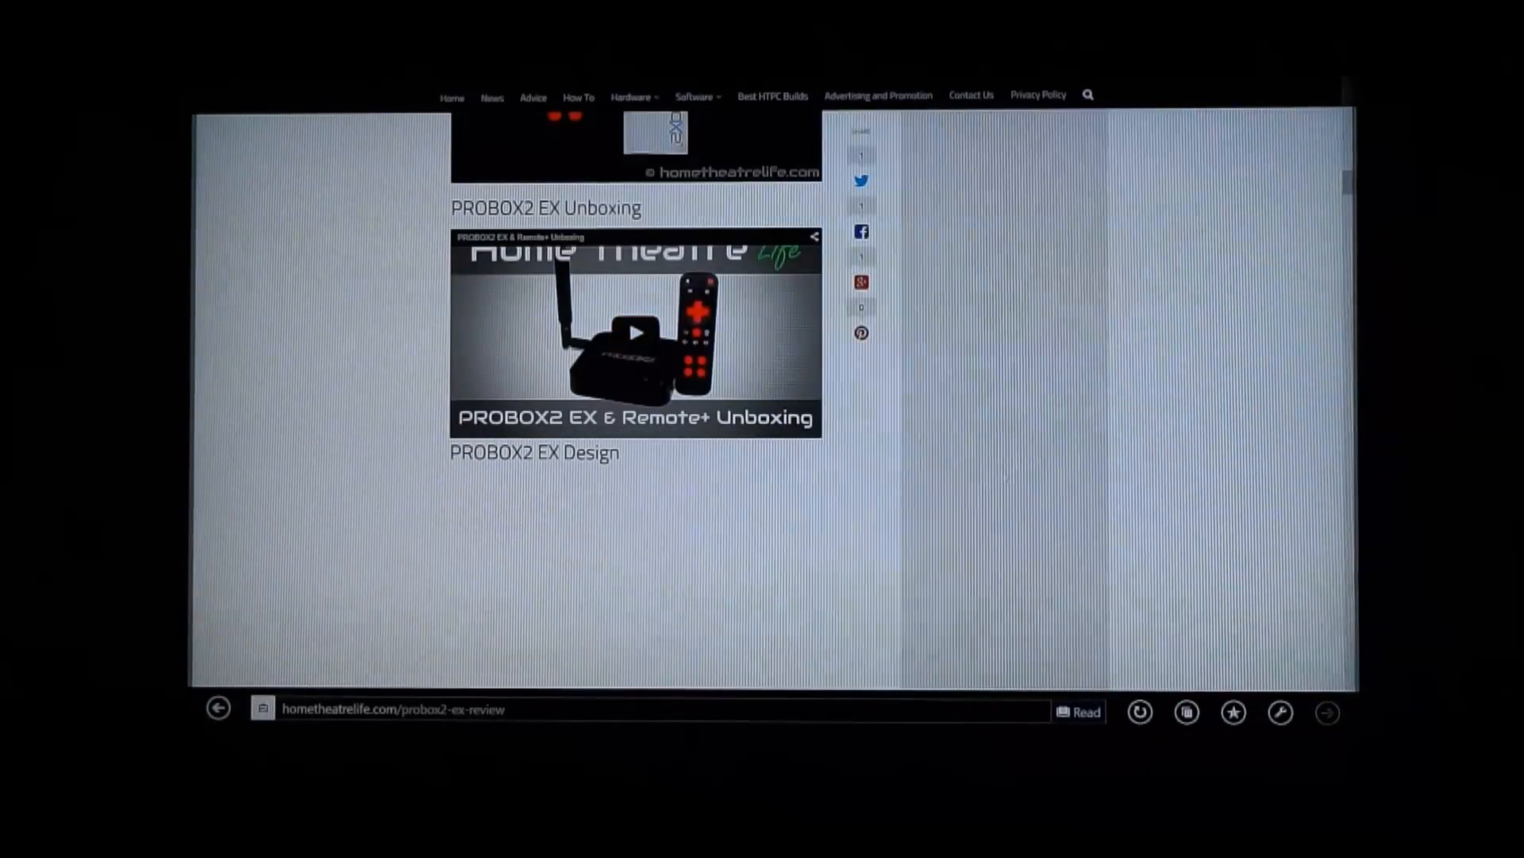
scroll("down", 3)
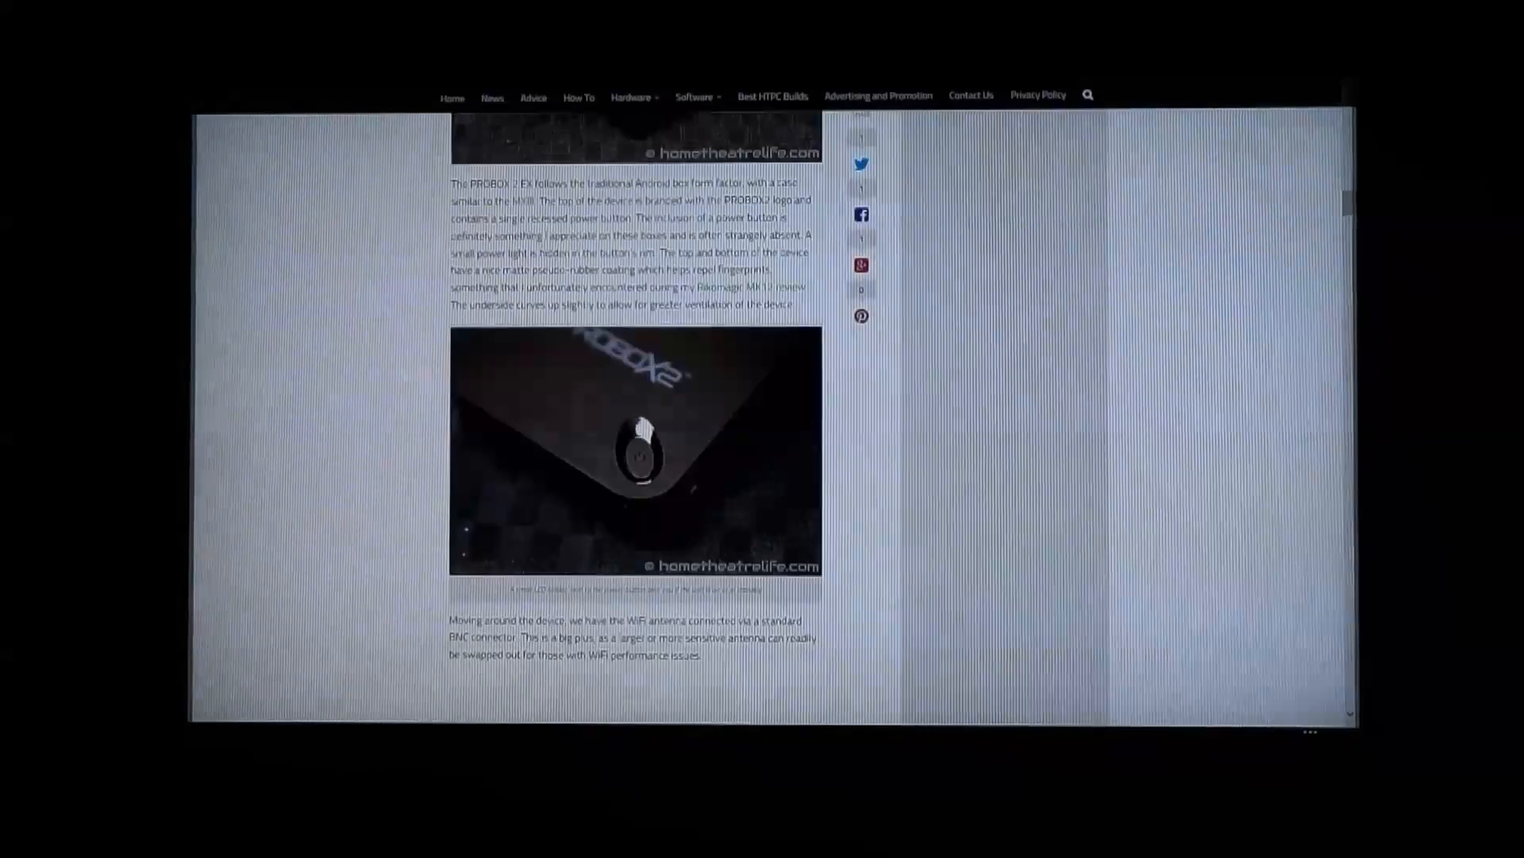
scroll("down", 3)
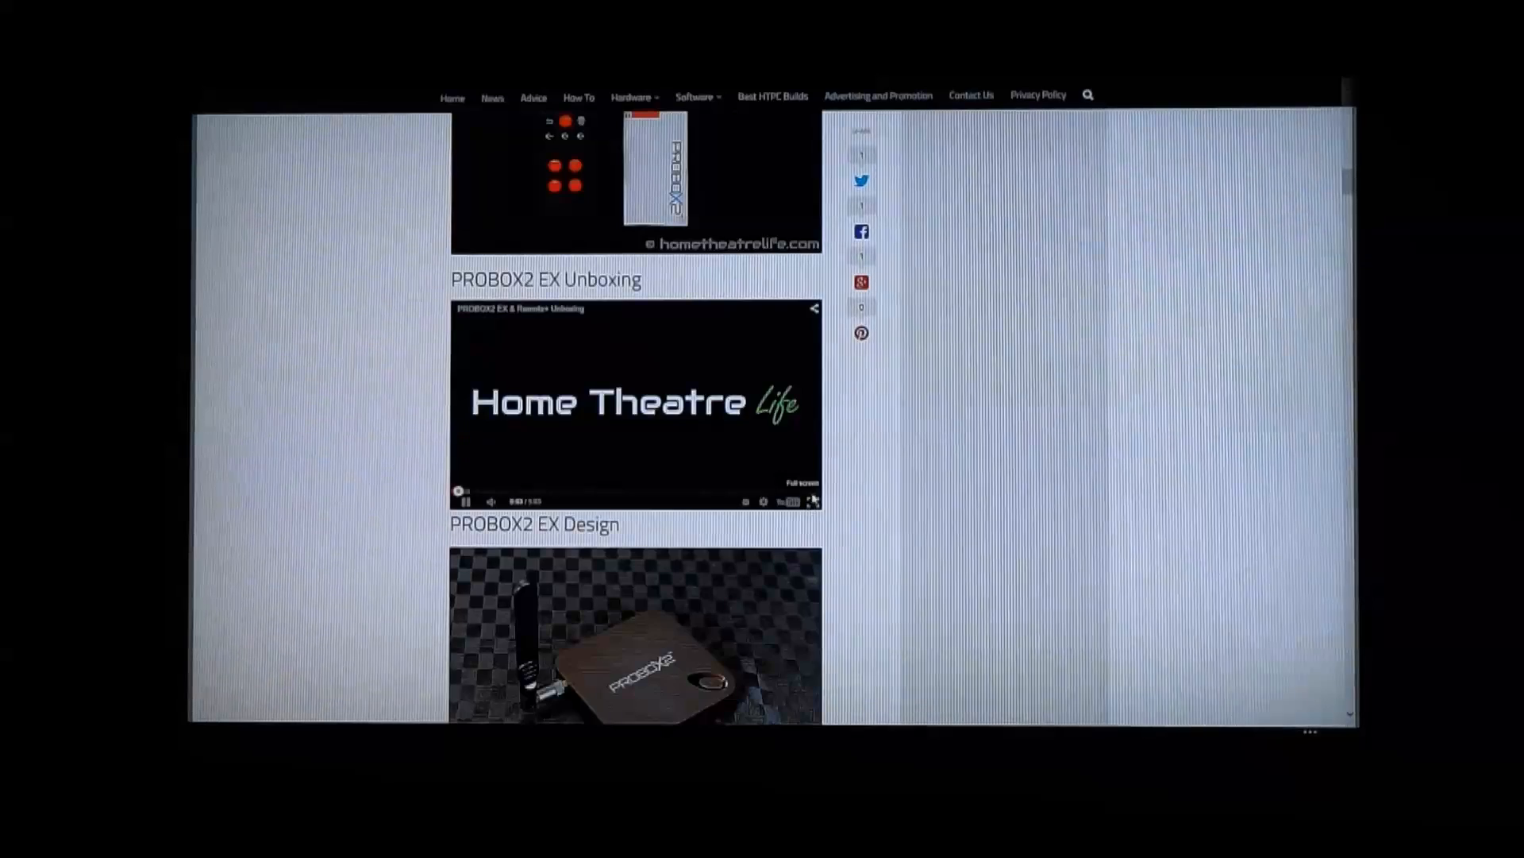
left_click(811, 501)
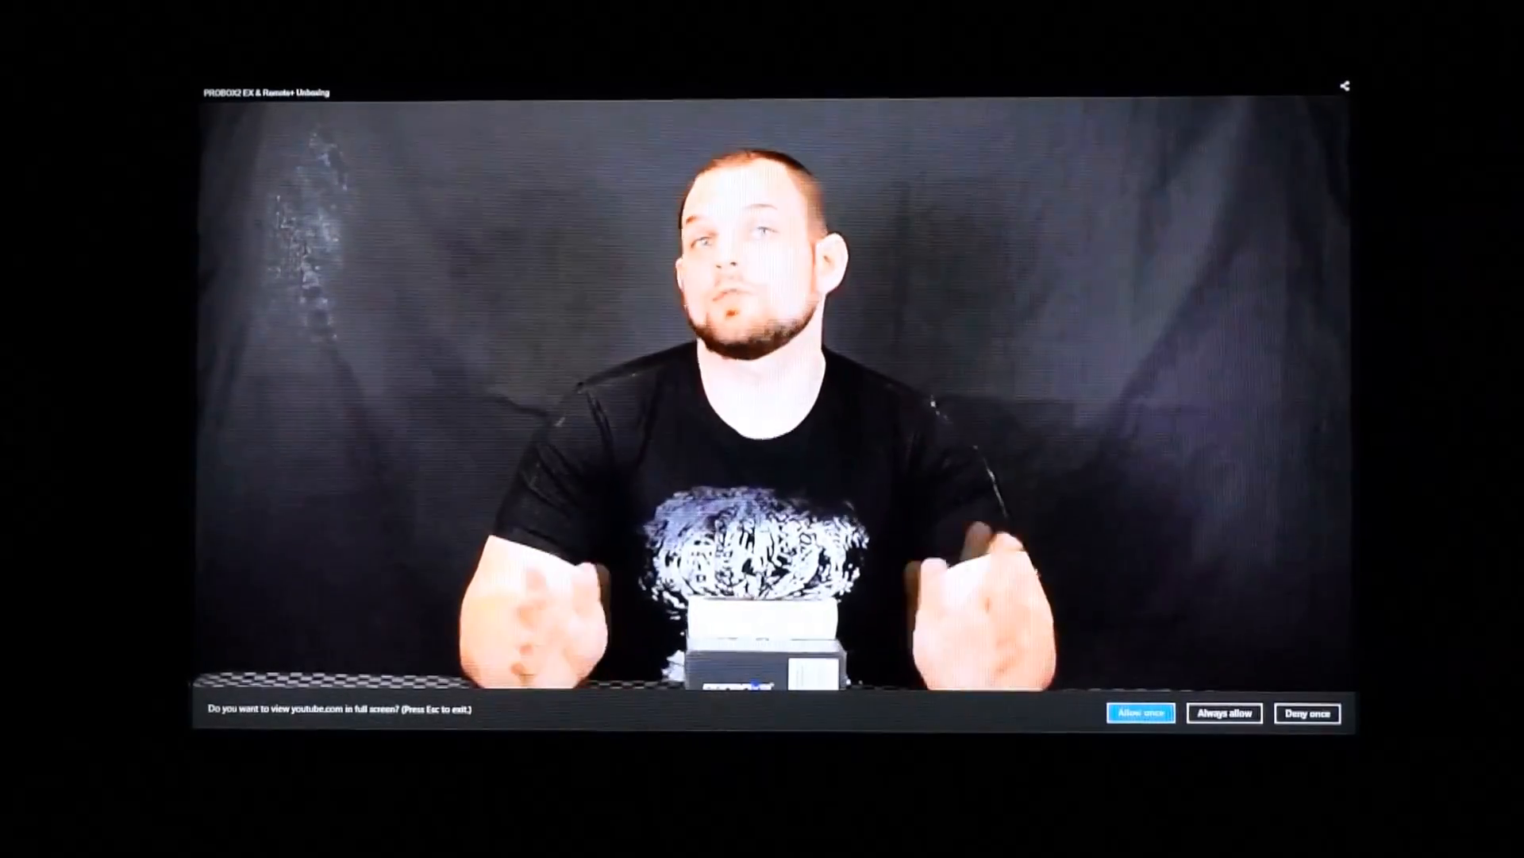
Allow youtube.com to go full screen, then open the Maps app from Start.
left_click(1307, 713)
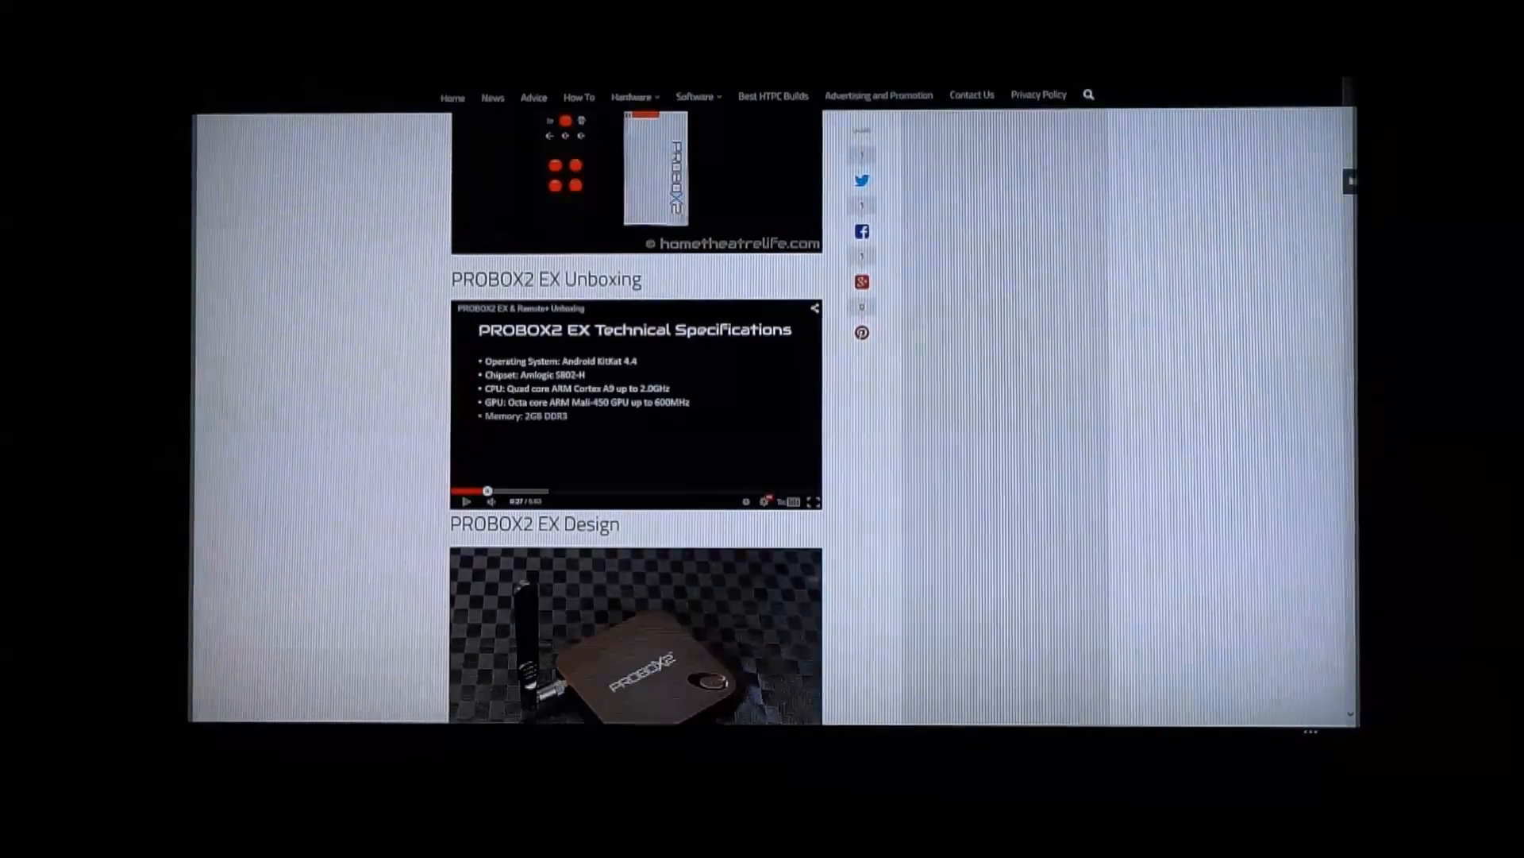
scroll("down", 3)
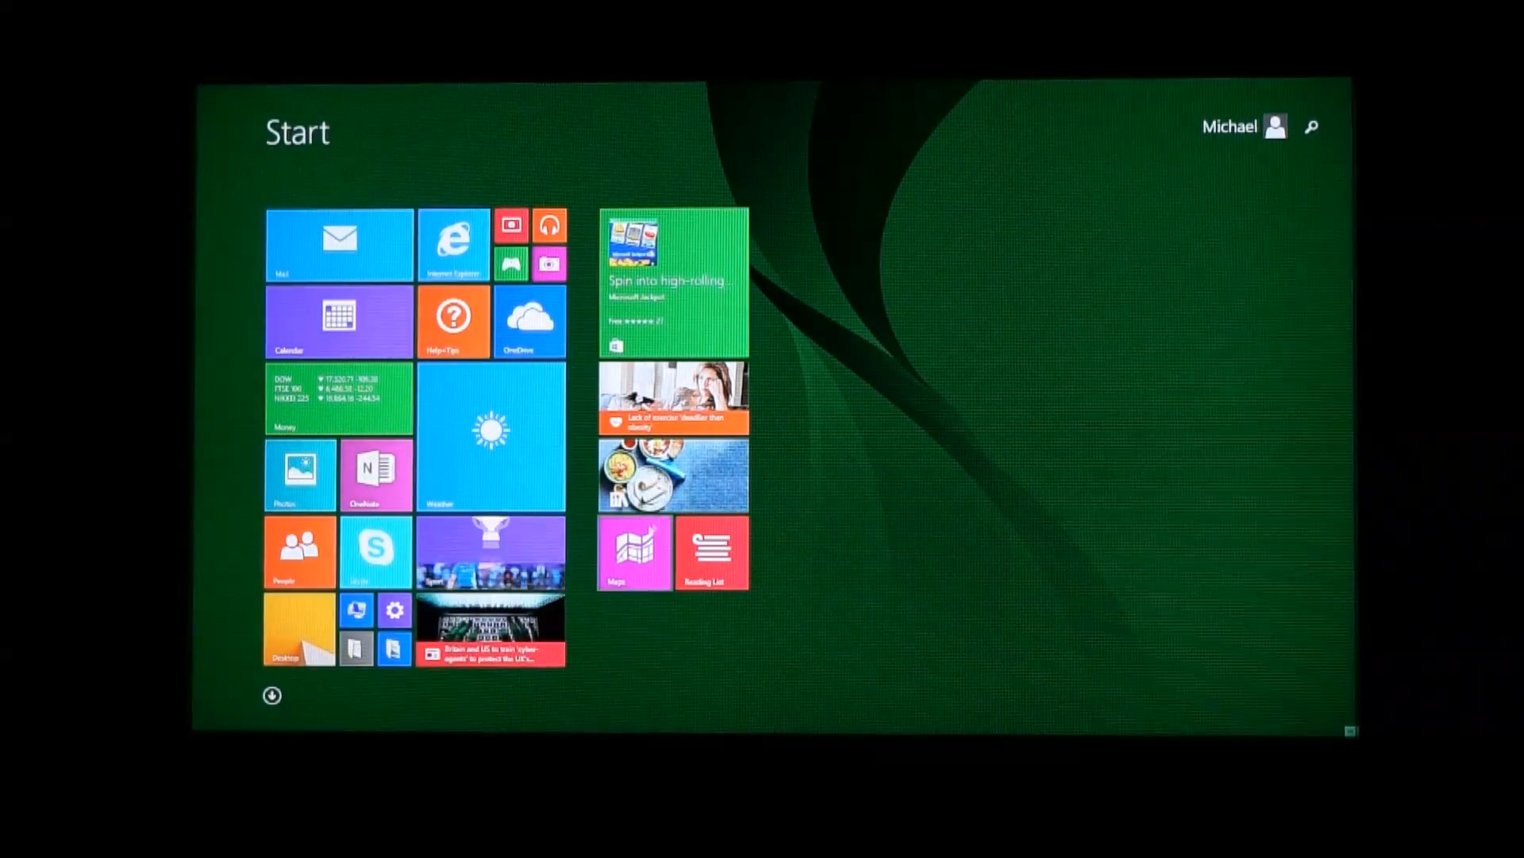
left_click(633, 553)
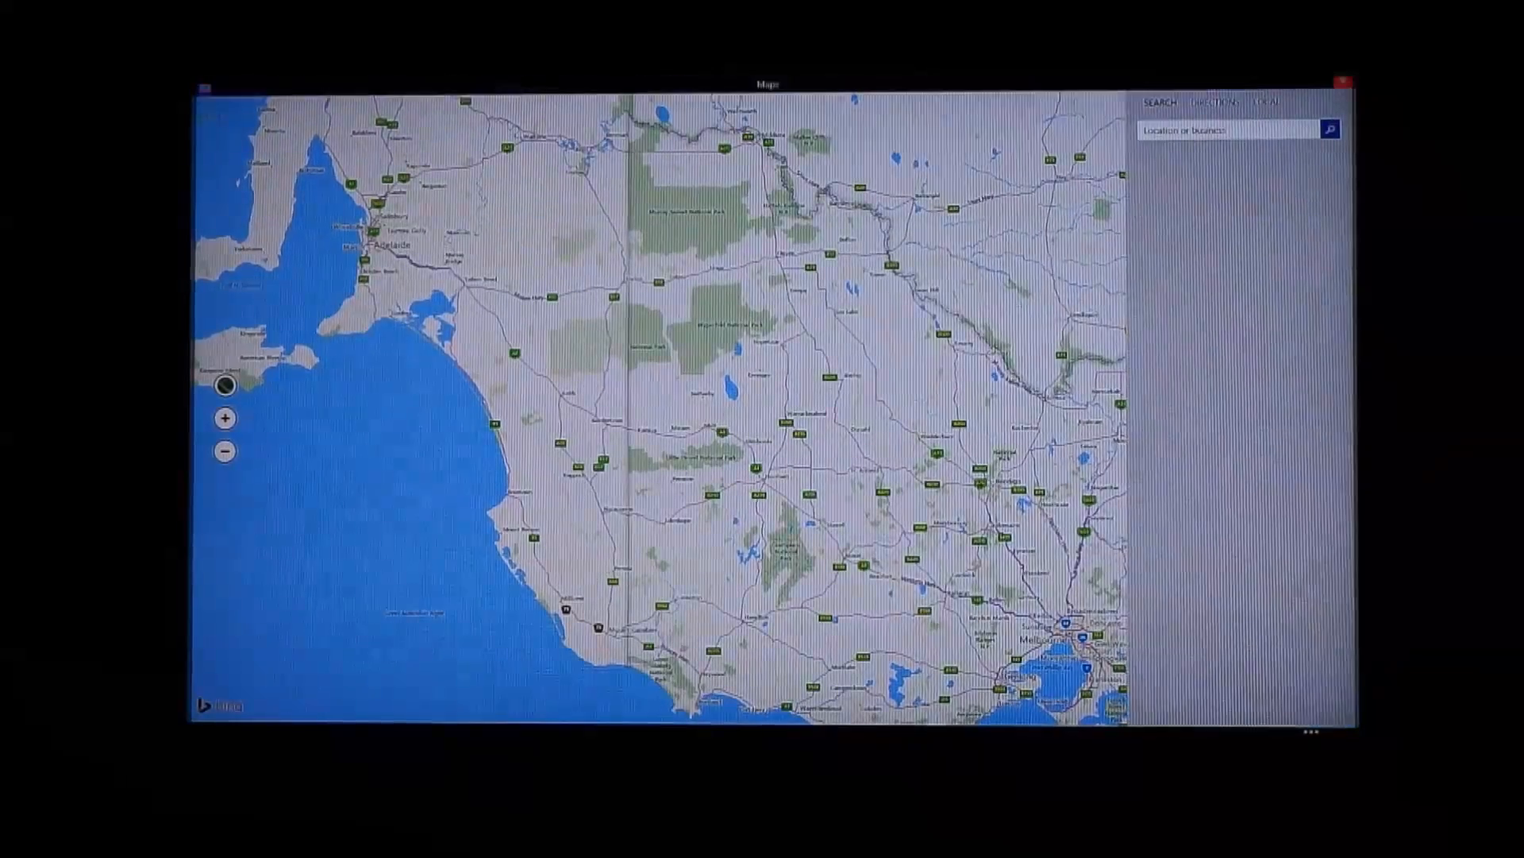
Search Maps for 'new york', then return to Start and go to the desktop.
type("new york")
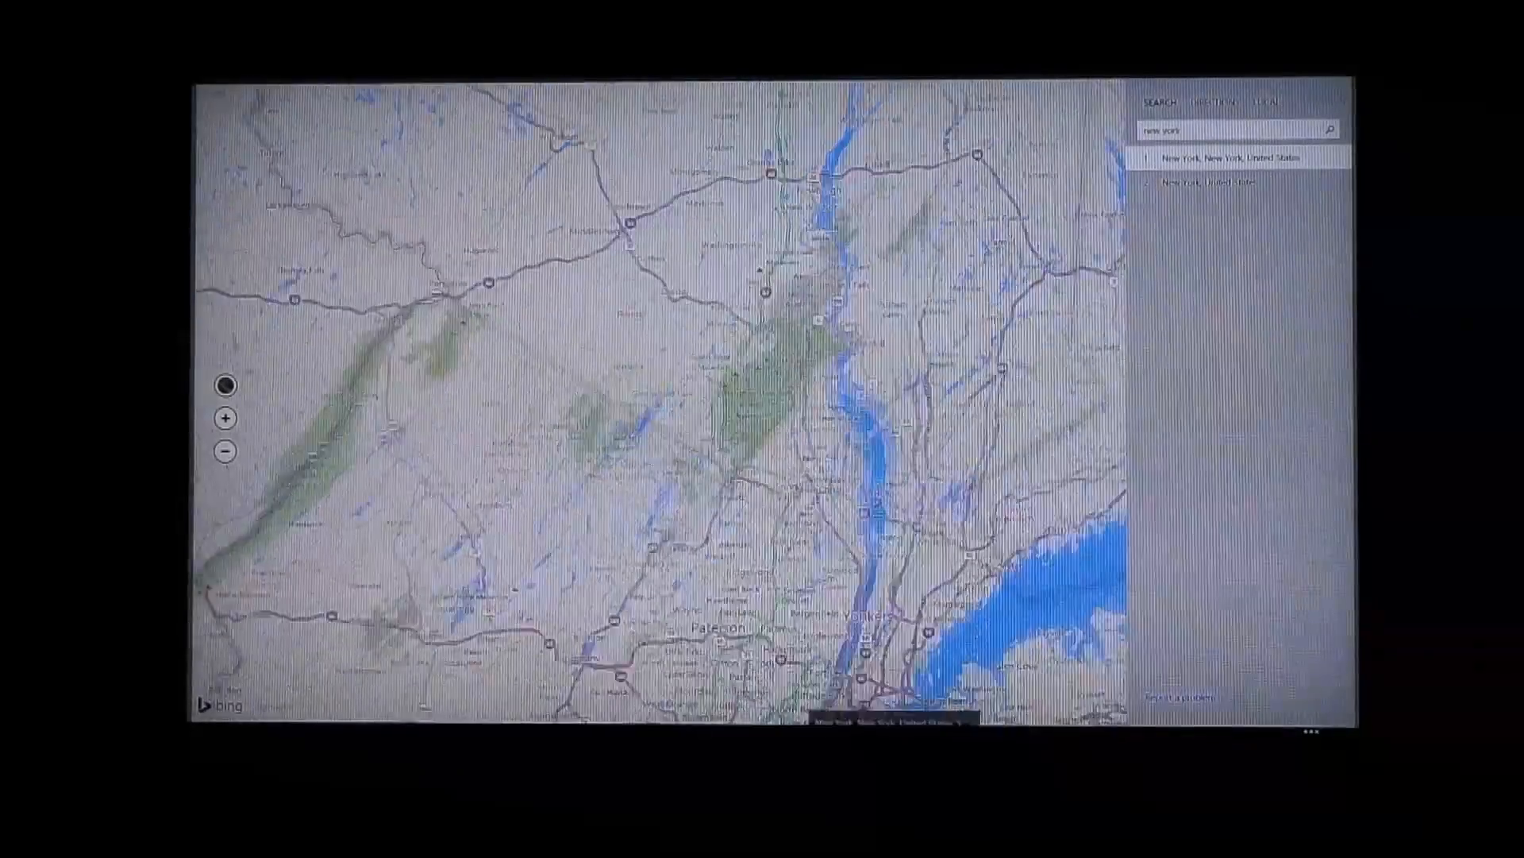
left_click(1227, 156)
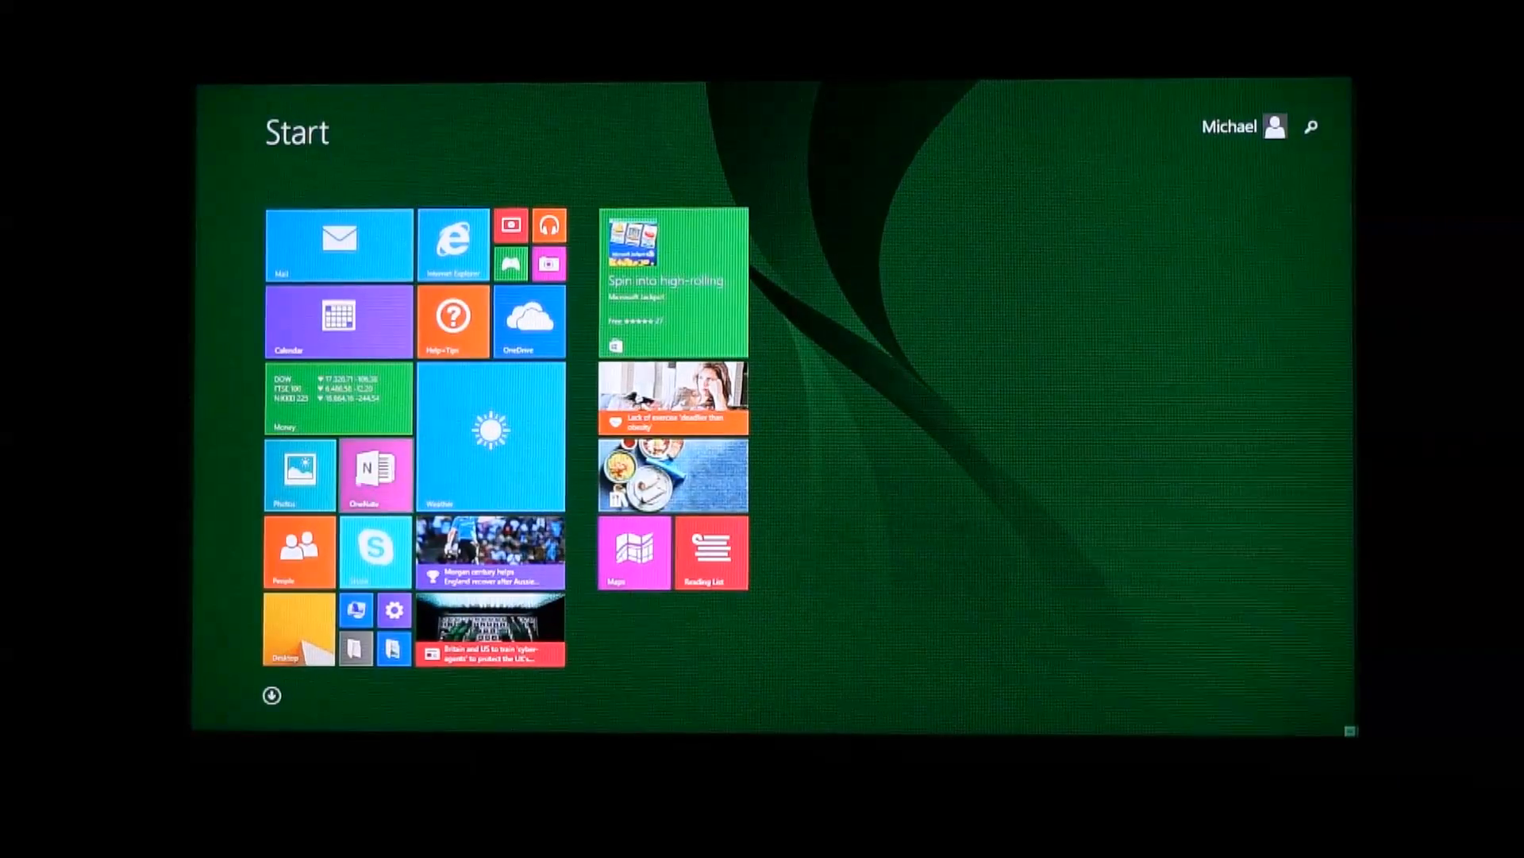
left_click(299, 629)
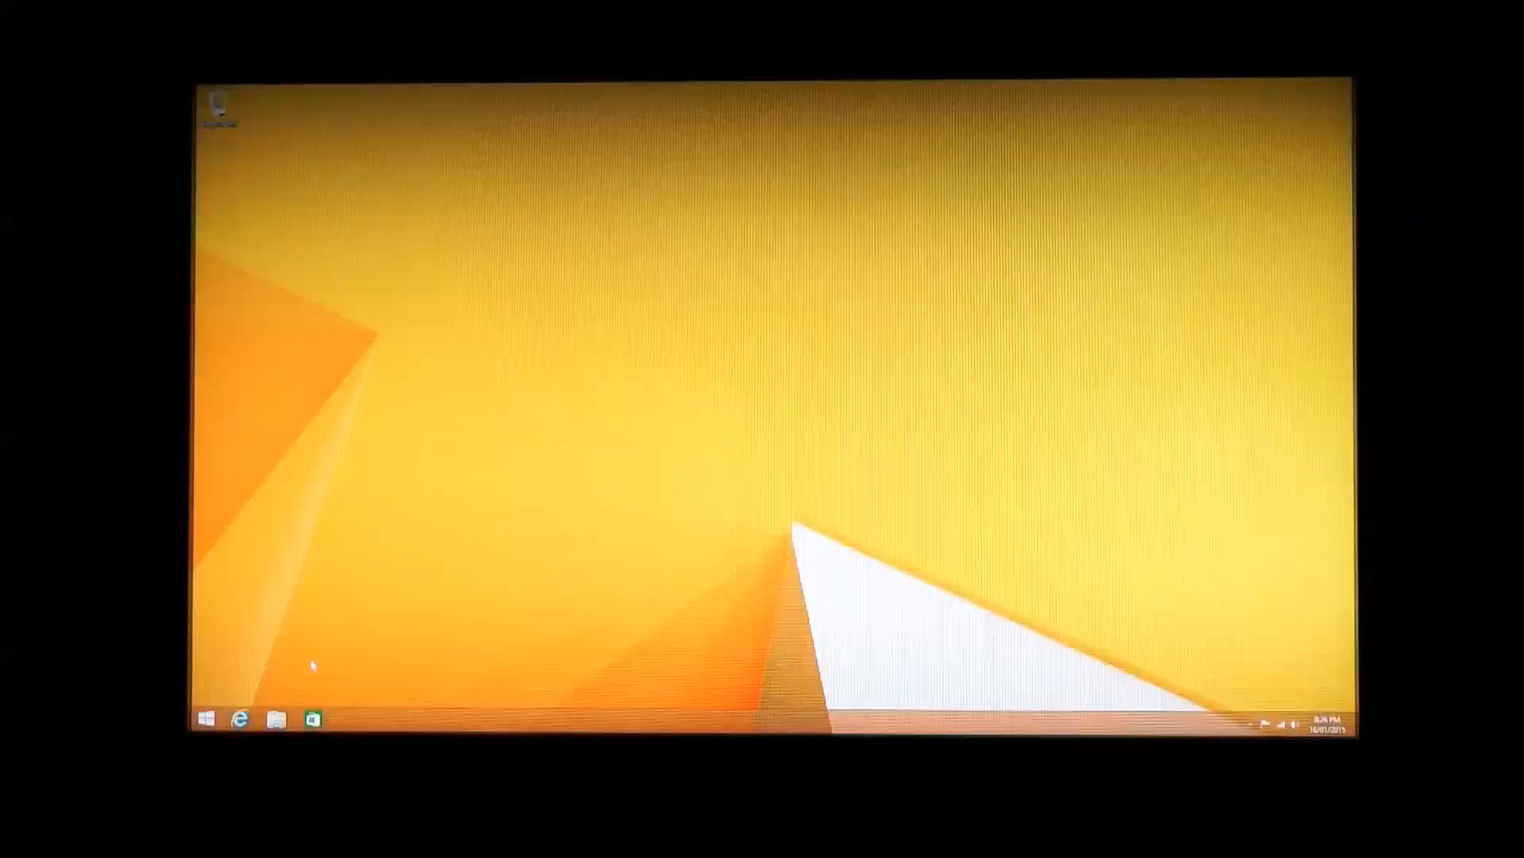